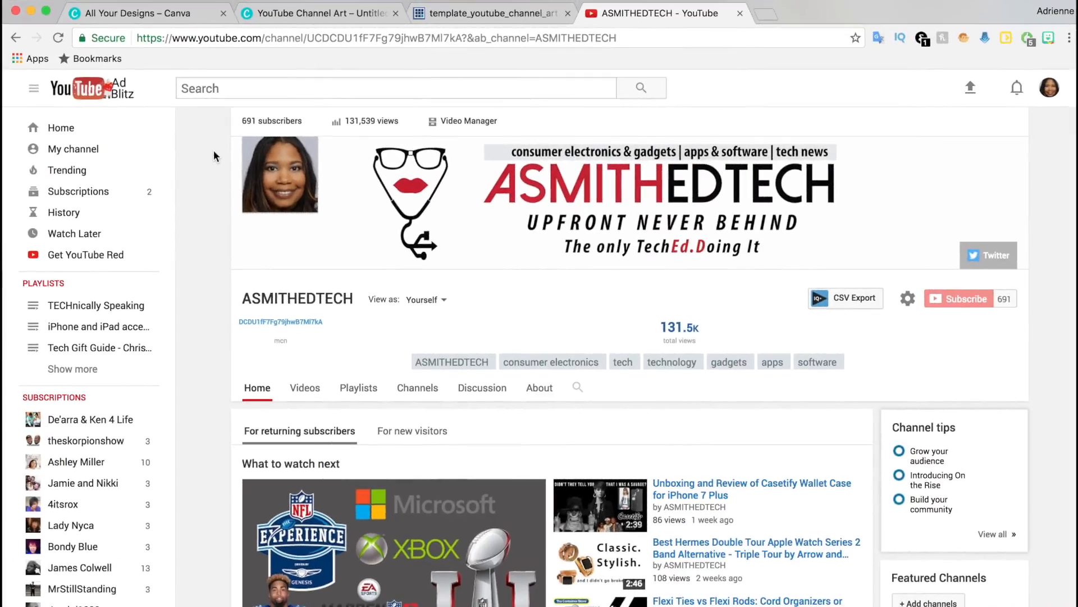
Replace the channel art with a photo to view device previews, then bring up the template PNG
{"action": "left_click", "coordinate": [1015, 153]}
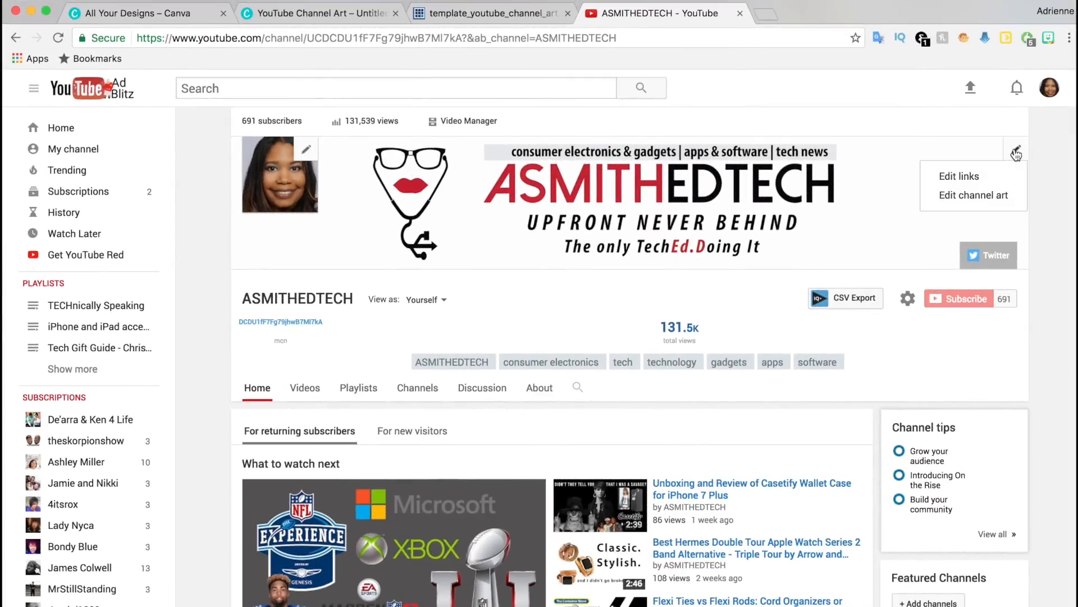
{"action": "left_click", "coordinate": [973, 196]}
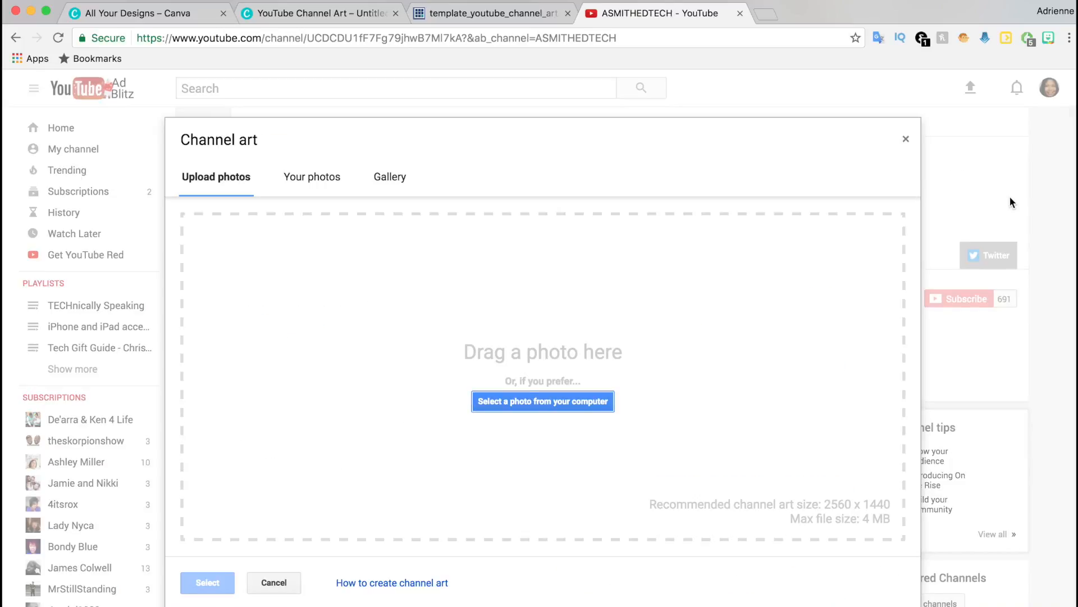
{"action": "left_click", "coordinate": [543, 401]}
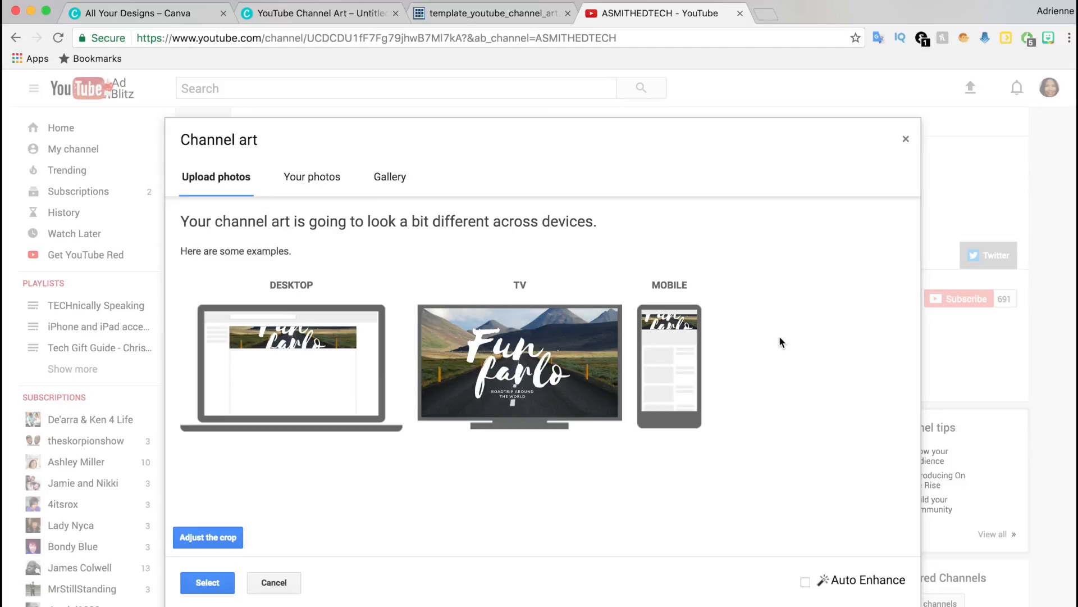
{"action": "left_click", "coordinate": [483, 13]}
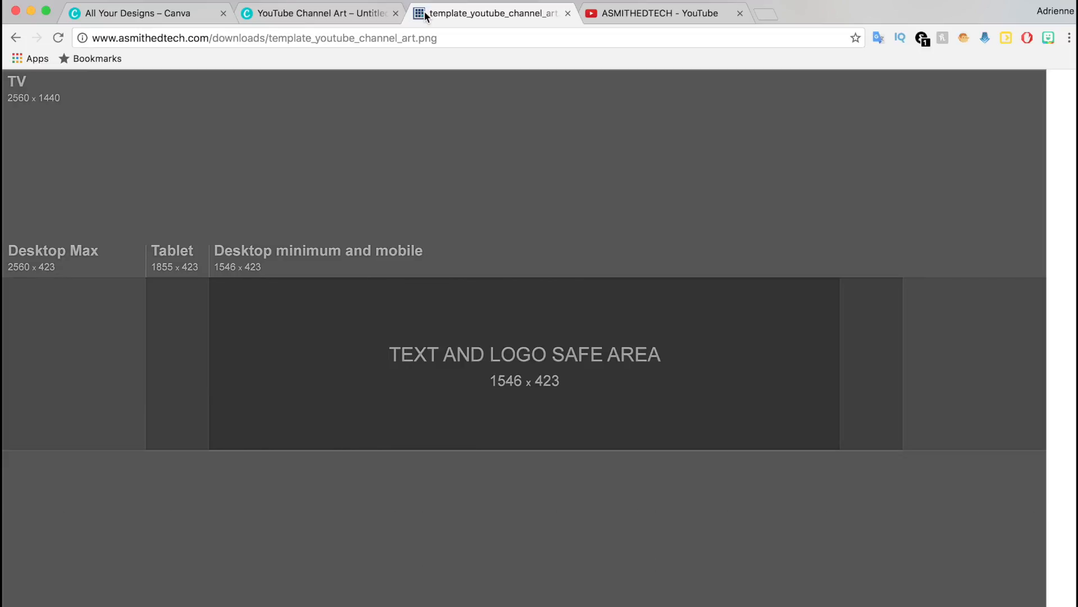
{"action": "mouse_move", "coordinate": [421, 311]}
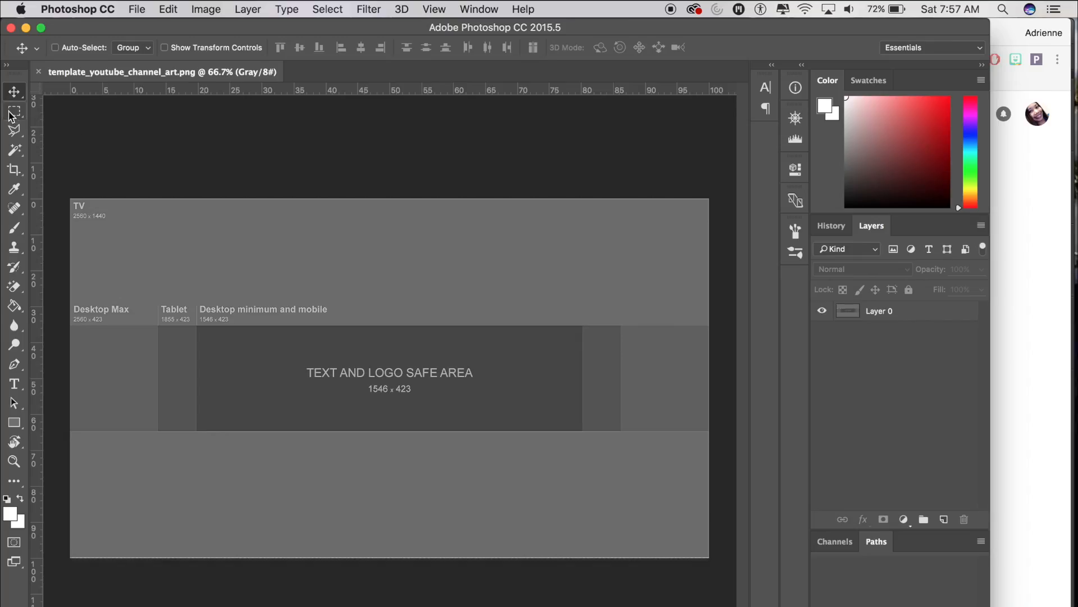
Marquee-select the whole template_youtube_channel_art.png canvas ready to copy
{"action": "left_click_drag", "start_coordinate": [71, 200], "coordinate": [548, 479]}
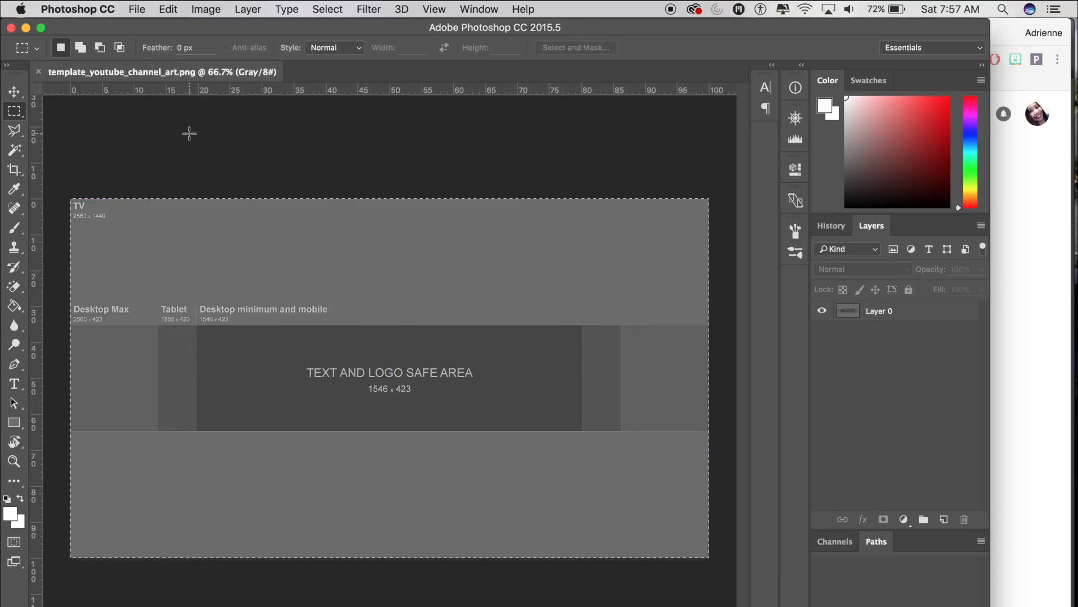
Create a new 2560×1440 px document from the clipboard size in RGB Color mode
{"action": "left_click", "coordinate": [137, 9]}
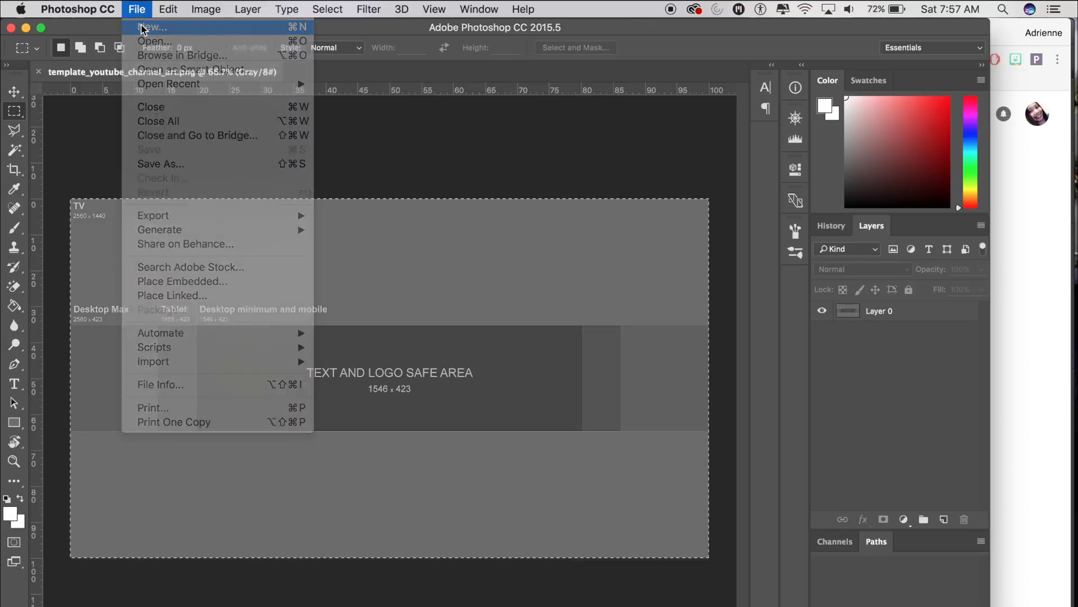
{"action": "left_click", "coordinate": [150, 27]}
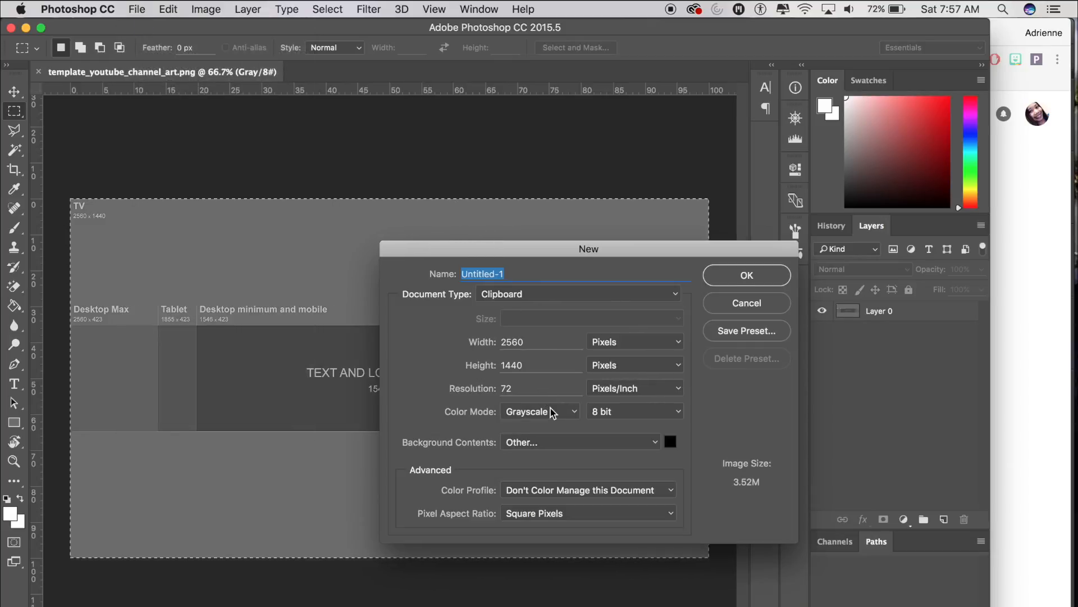
{"action": "left_click", "coordinate": [540, 411]}
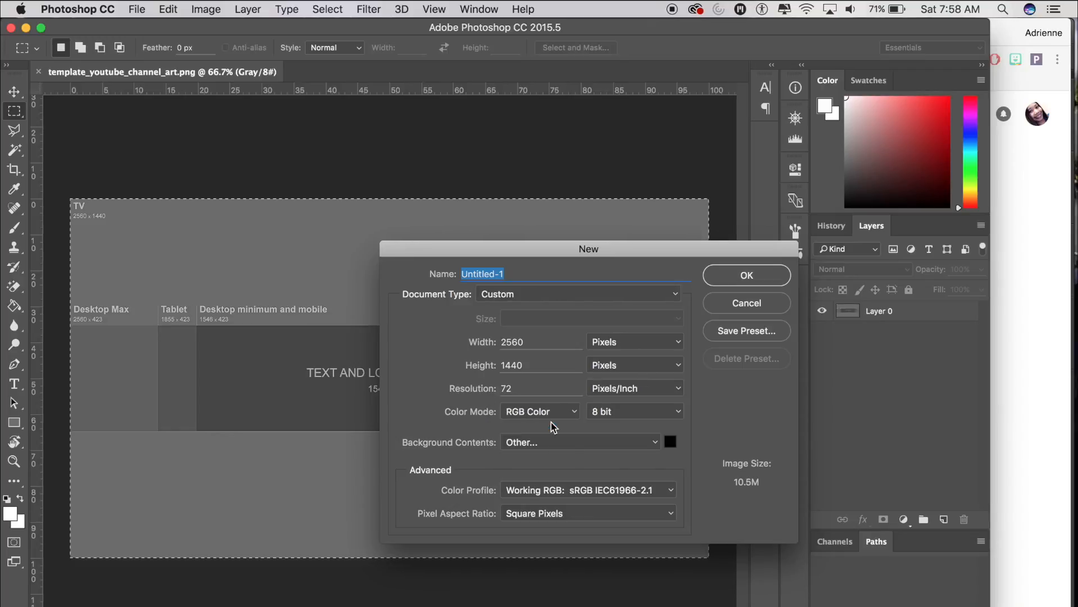
{"action": "left_click", "coordinate": [746, 275]}
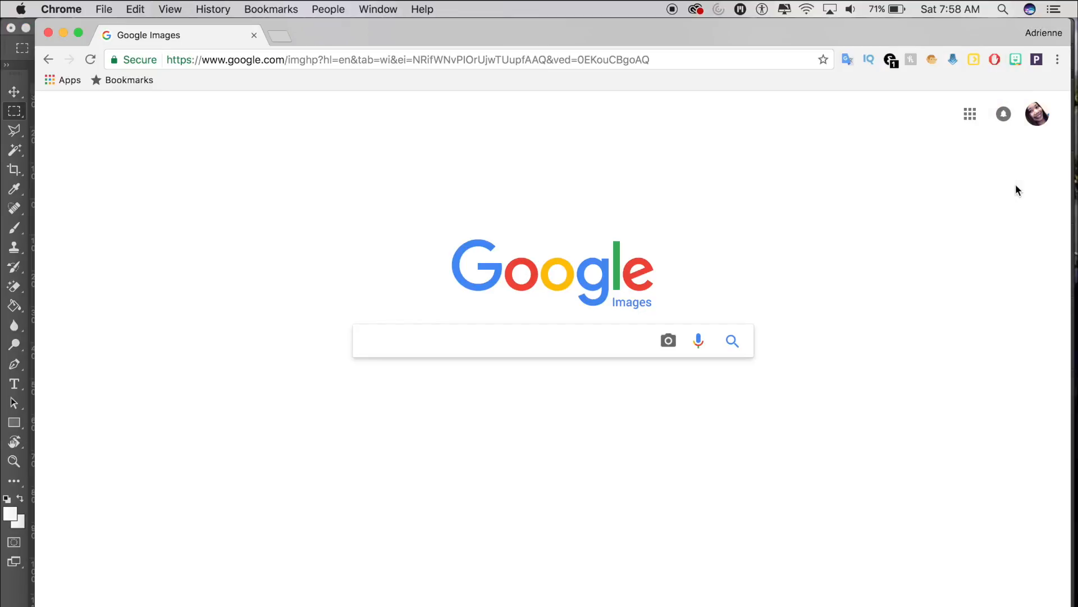
Search Google Images for 'high res emoji tra' to find a transparent heart-eyes emoji
{"action": "type", "text": "high res emoji tra"}
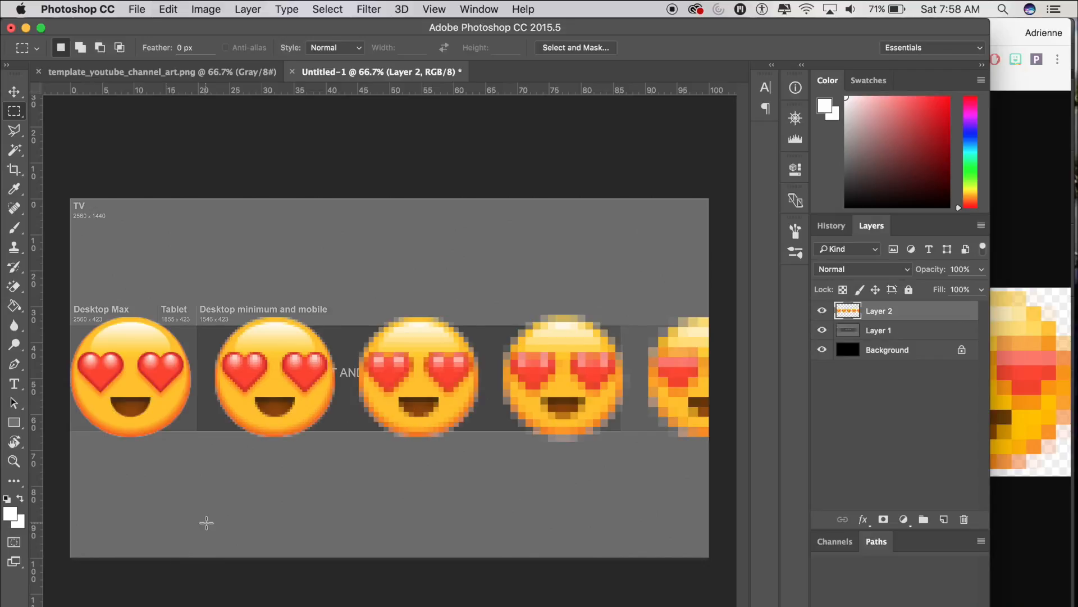
{"action": "mouse_move", "coordinate": [161, 169]}
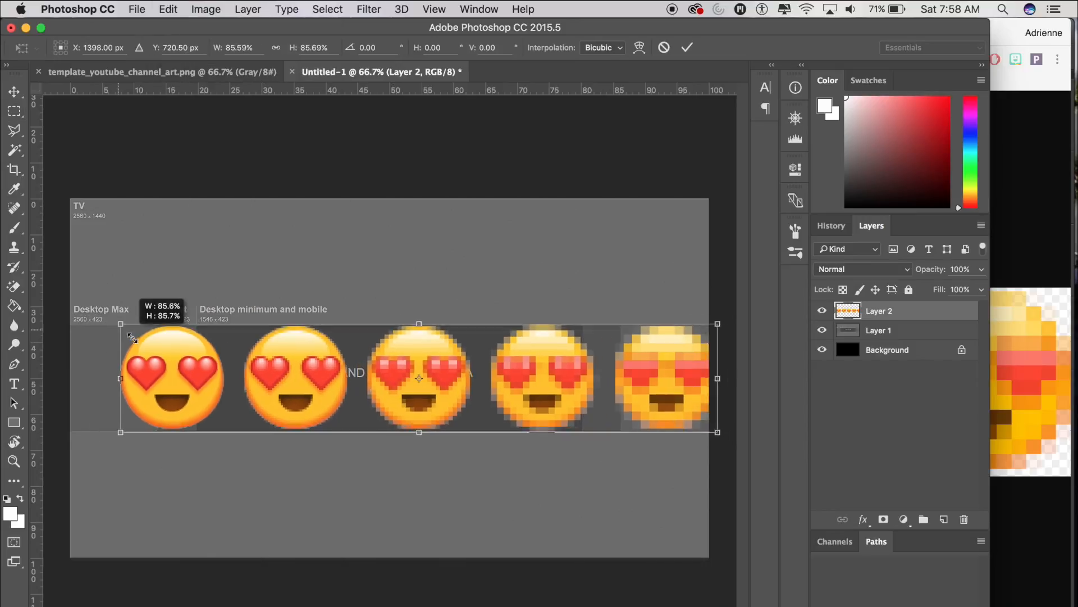
Scale Layer 2's emoji row down toward the template's text-and-logo safe area
{"action": "left_click_drag", "start_coordinate": [120, 337], "coordinate": [198, 356]}
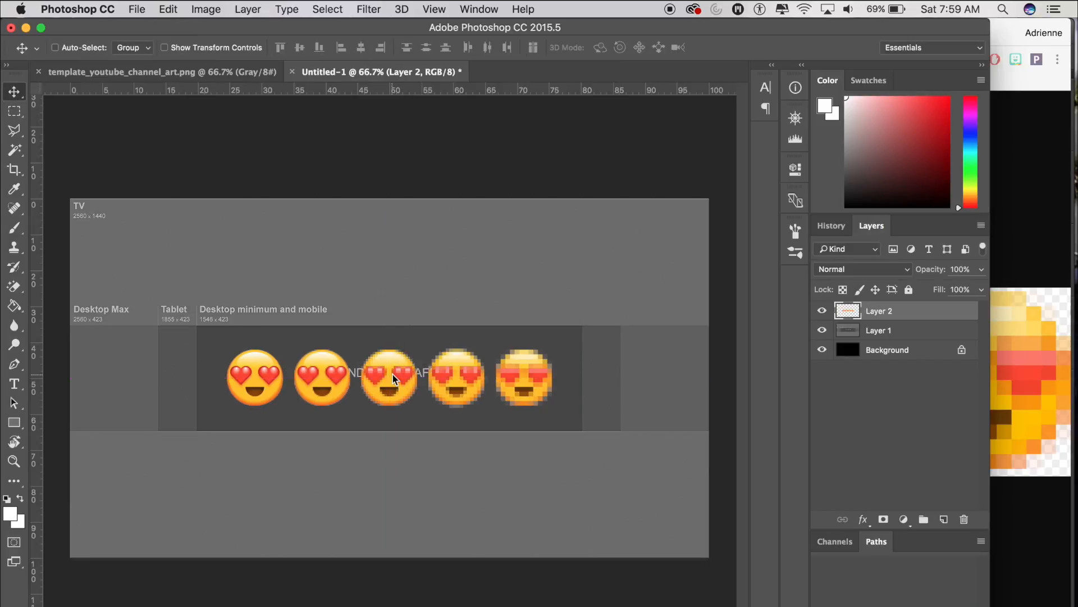
{"action": "mouse_move", "coordinate": [669, 350]}
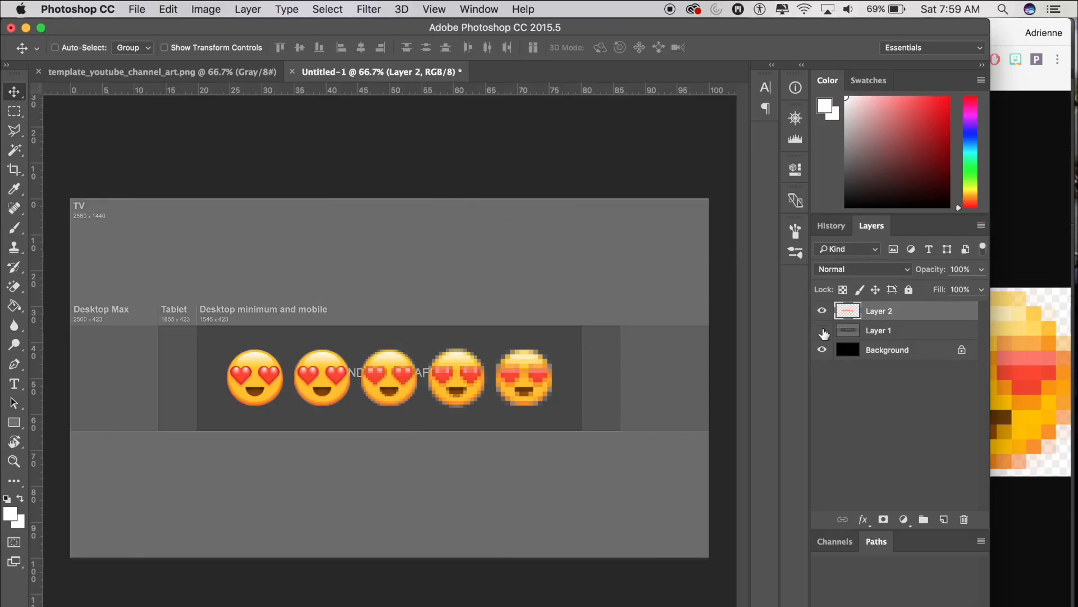
Hide Layer 1, fill the background red, save, and apply the banner as YouTube channel art
{"action": "left_click", "coordinate": [822, 330]}
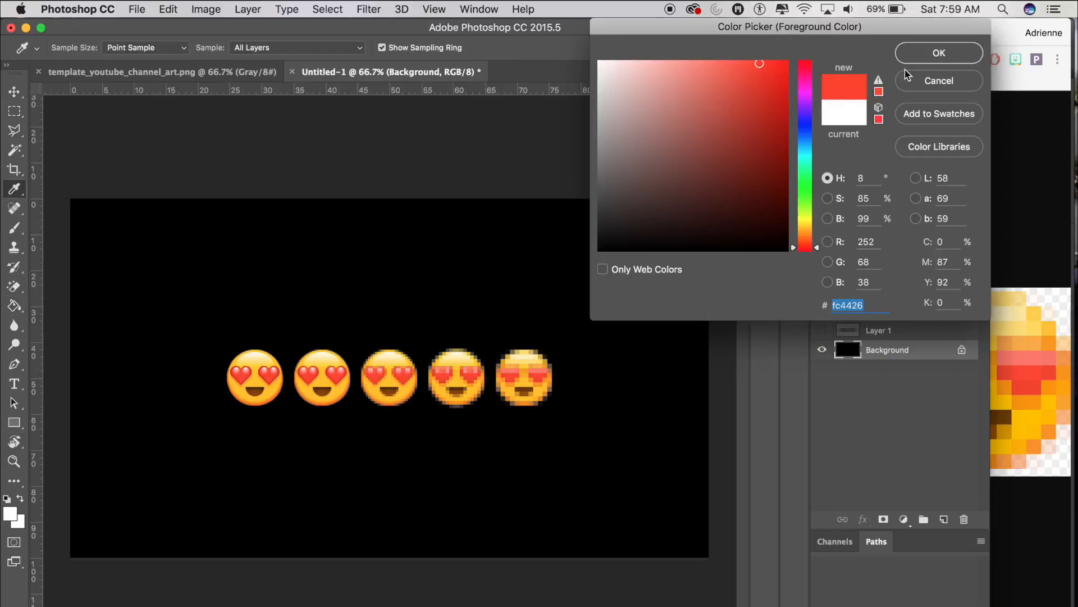
{"action": "left_click", "coordinate": [938, 53]}
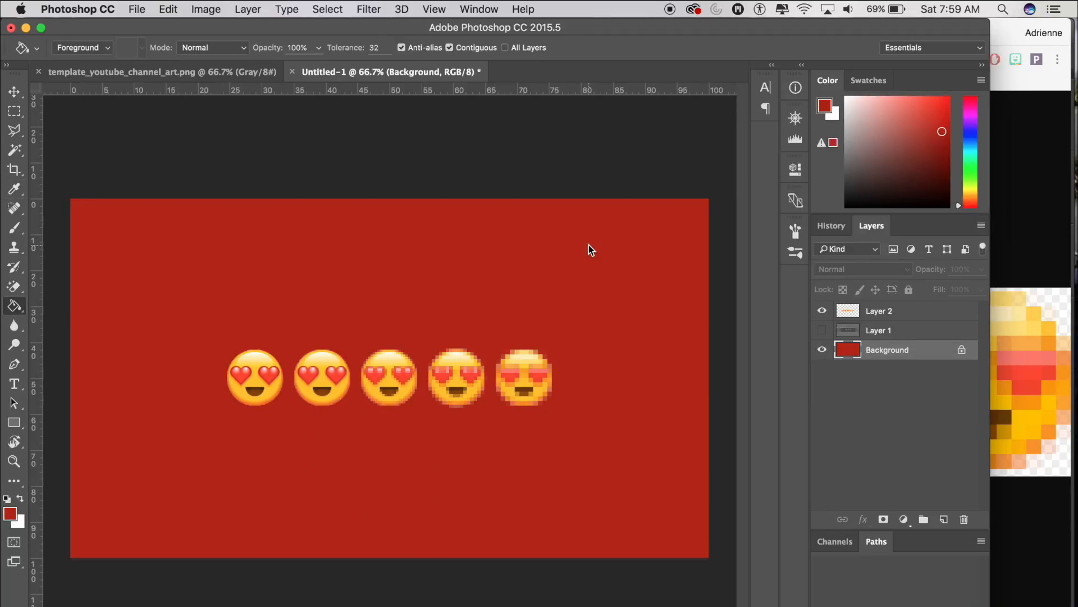
{"action": "left_click", "coordinate": [137, 9]}
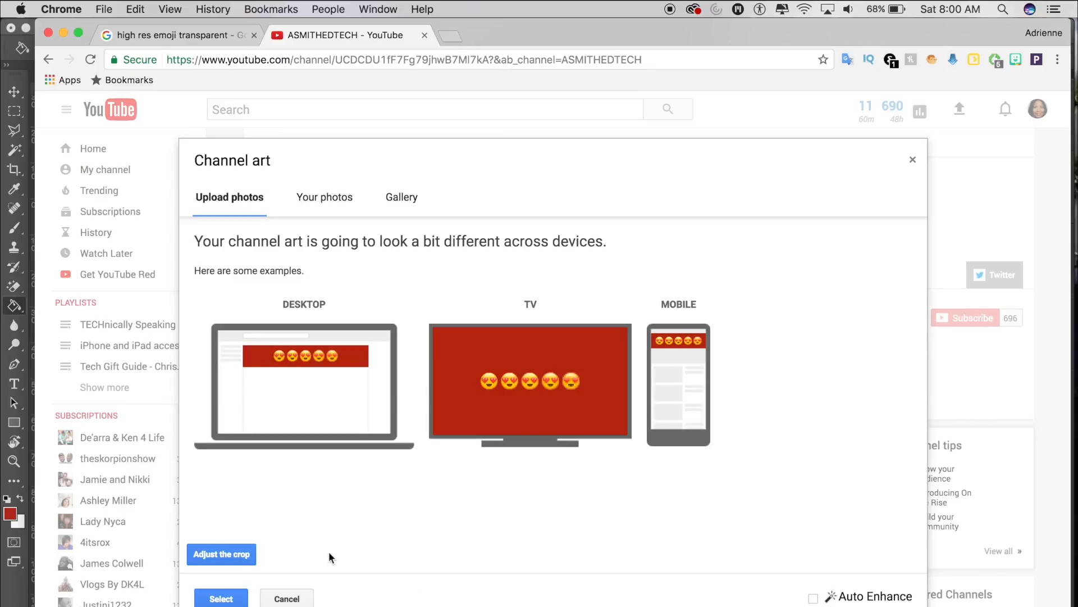
{"action": "left_click", "coordinate": [220, 598]}
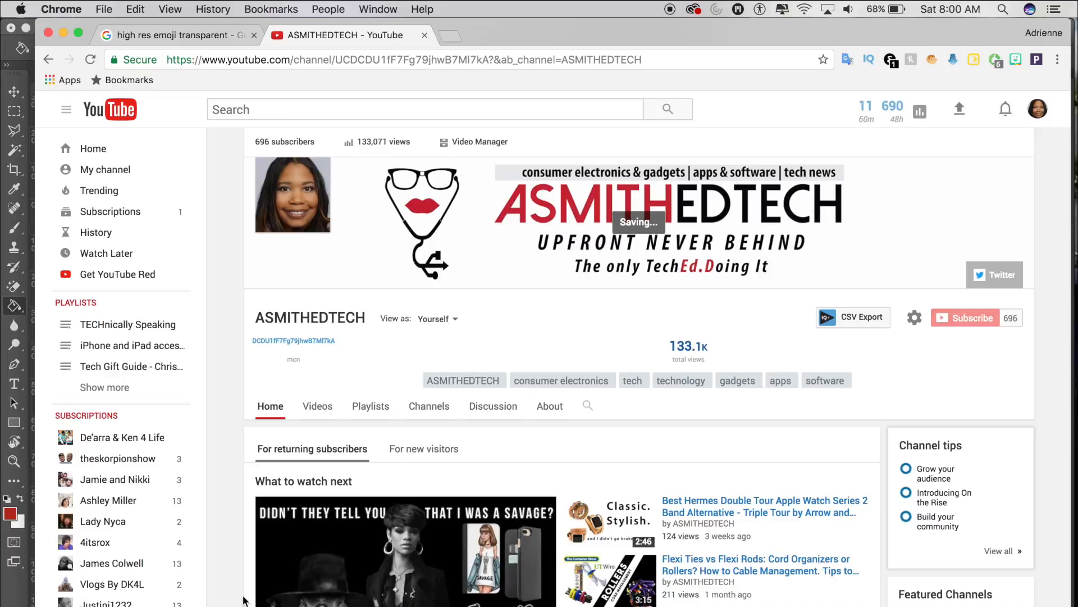